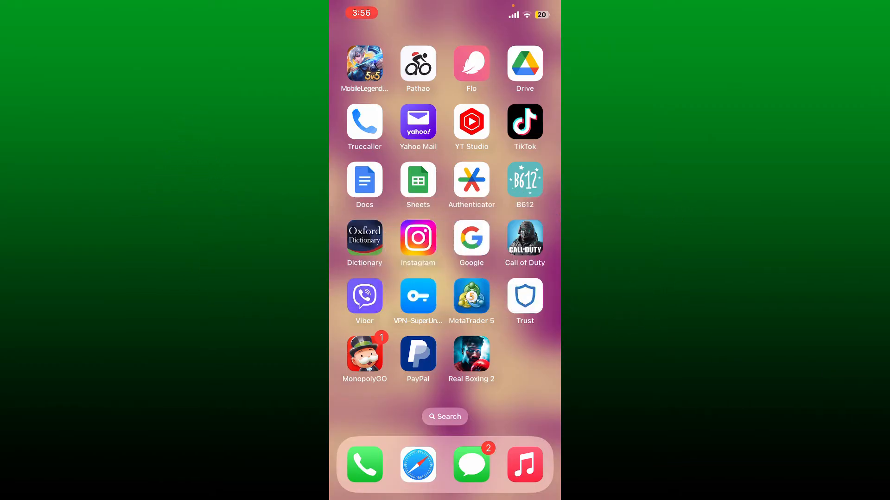
Launch the Wise app from the second home screen page
{"action": "scroll", "scroll_direction": "left", "scroll_amount": 3}
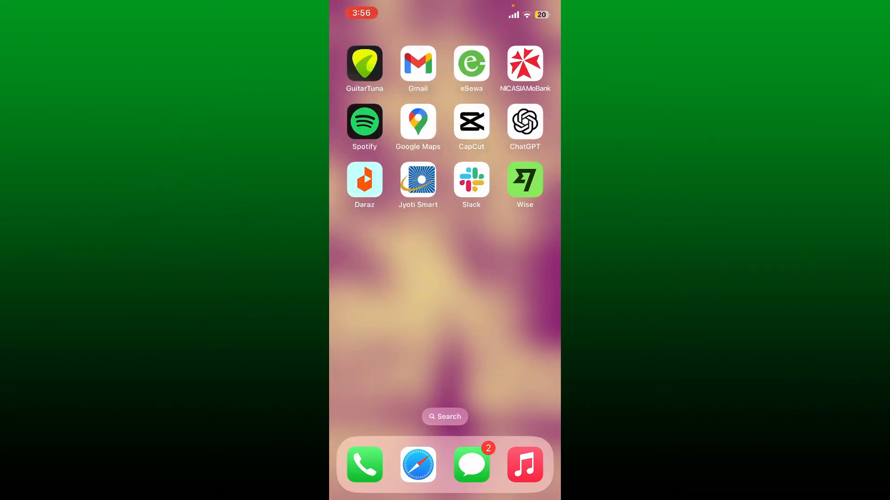
{"action": "left_click", "coordinate": [525, 180]}
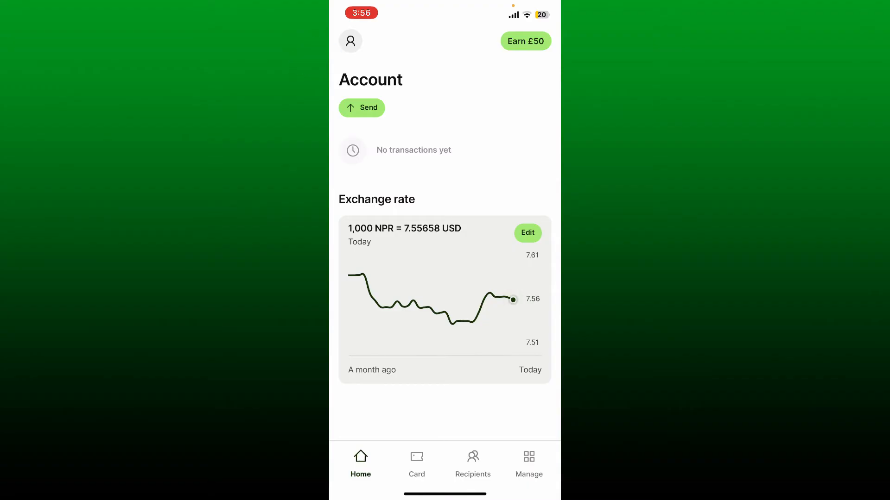
Reach the Change password form via the profile's Privacy and security settings
{"action": "left_click", "coordinate": [350, 40]}
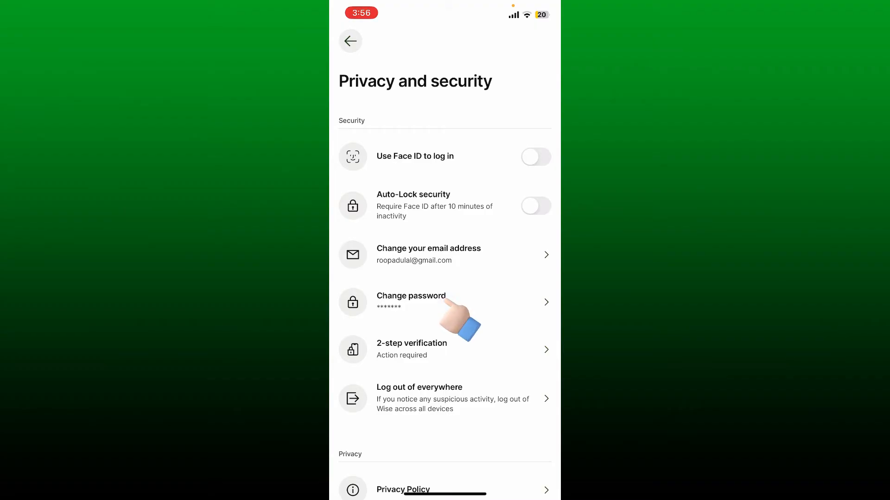
{"action": "left_click", "coordinate": [411, 302]}
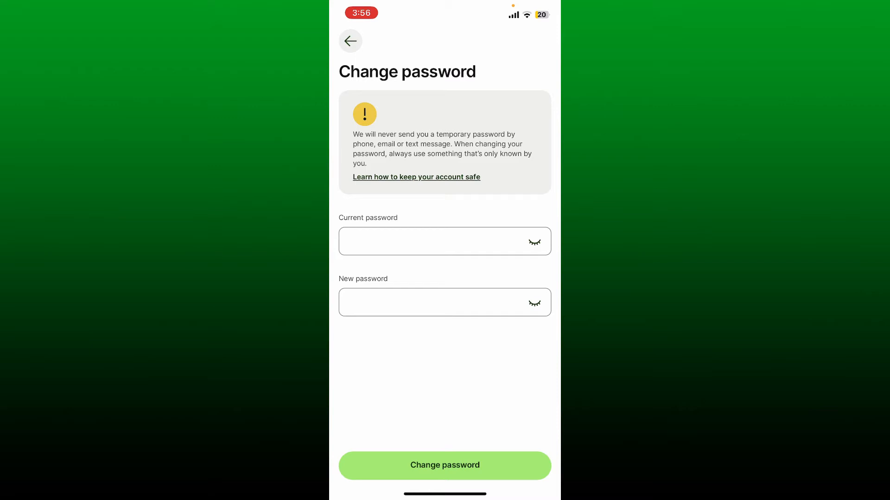
Enter the current and new passwords and submit the password change
{"action": "left_click", "coordinate": [445, 302]}
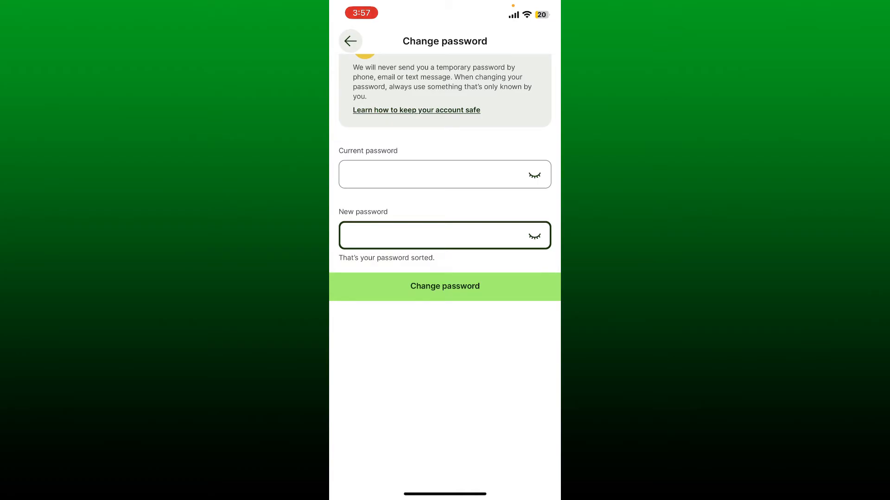
{"action": "left_click", "coordinate": [445, 286]}
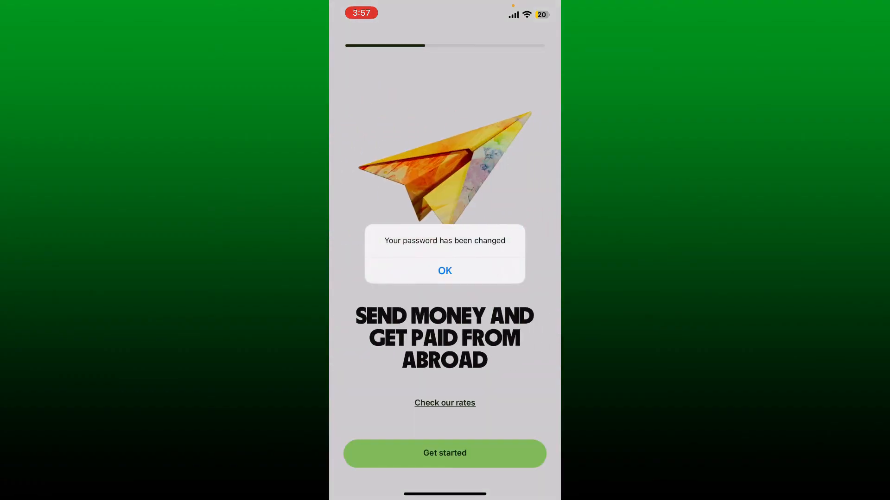
Dismiss the confirmation and log back in with the new password
{"action": "left_click", "coordinate": [445, 270]}
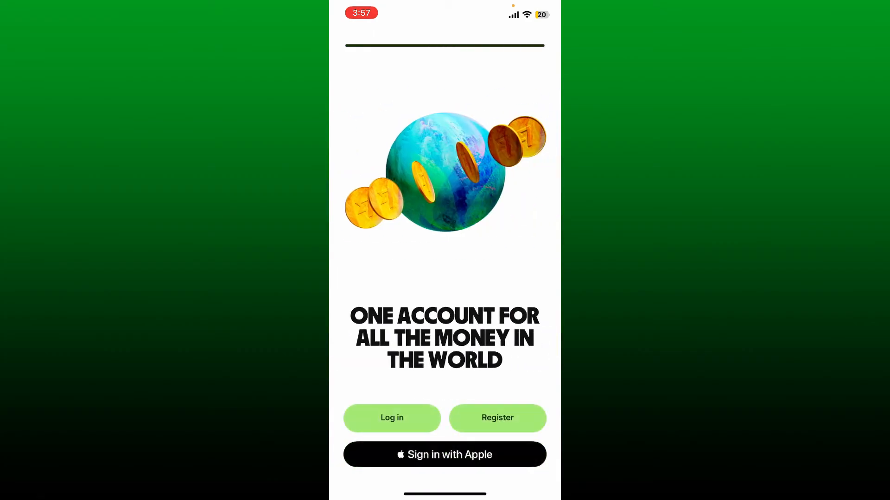
{"action": "left_click", "coordinate": [391, 418]}
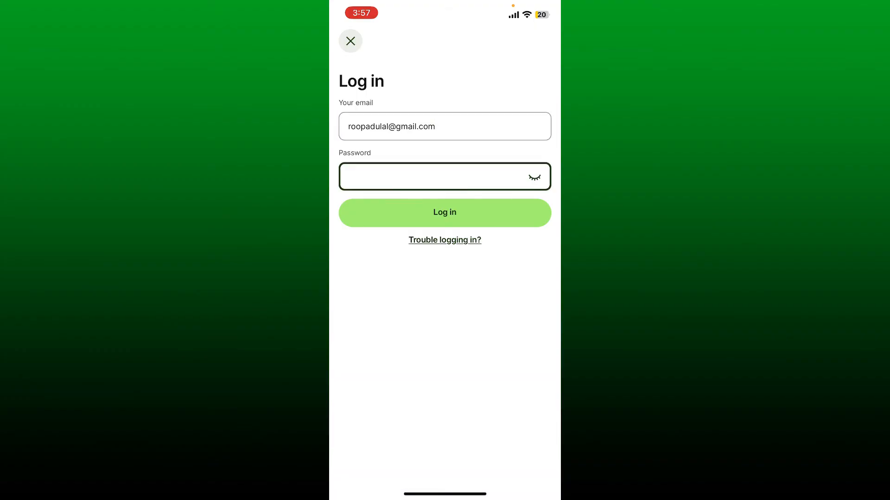
{"action": "left_click", "coordinate": [445, 212]}
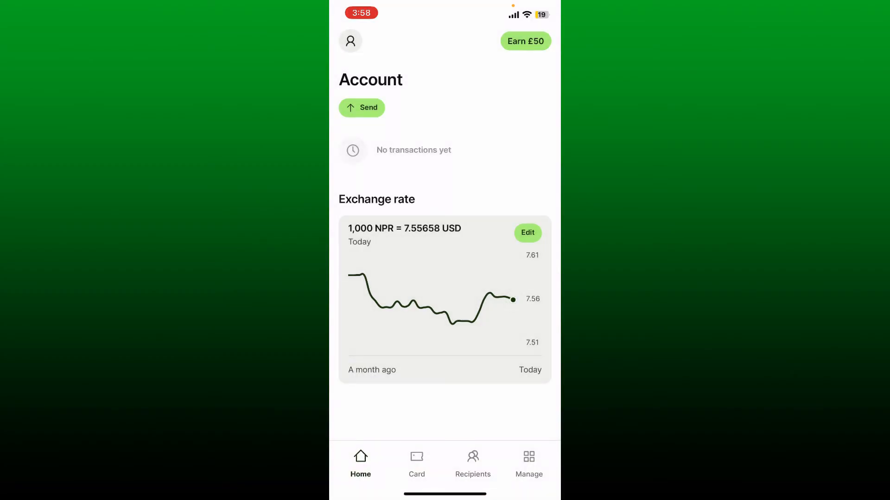